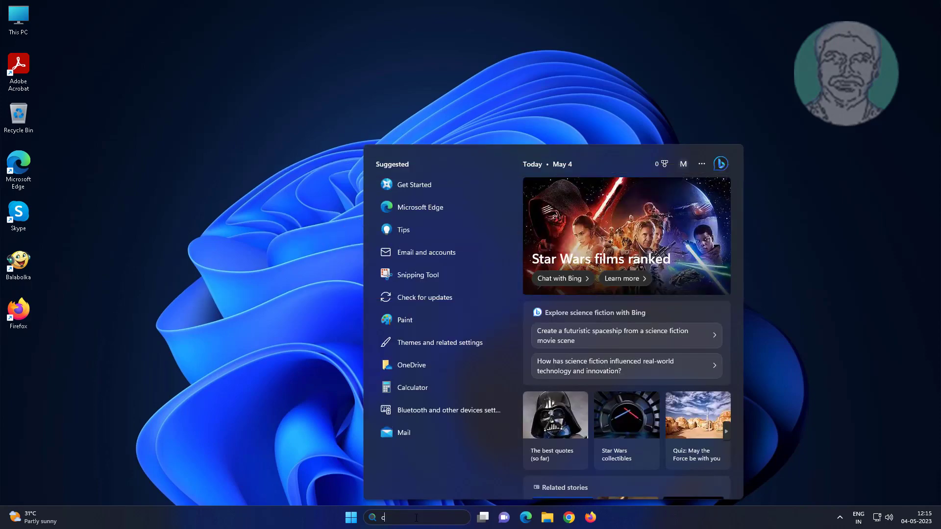
- Launch Command Prompt as administrator from Windows Search, approving the elevation prompt
type("md")
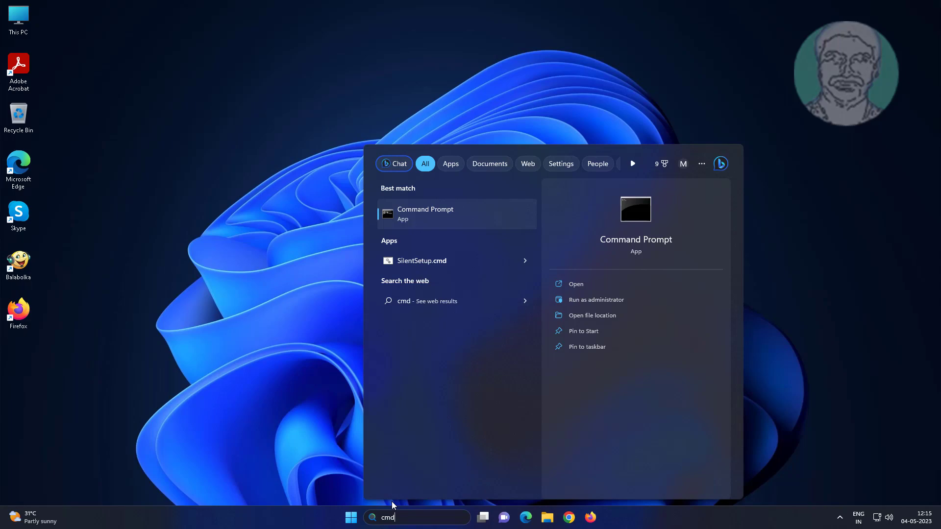
mouse_move(474, 222)
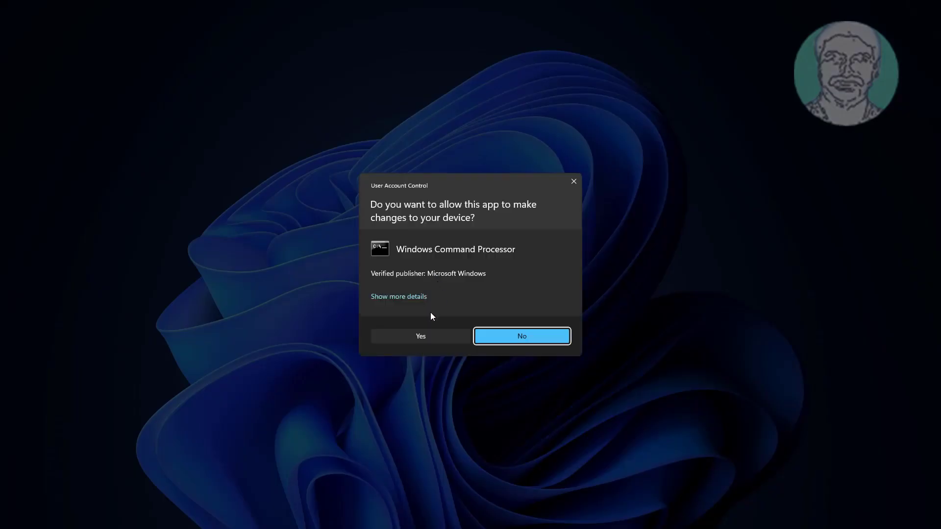
left_click(420, 336)
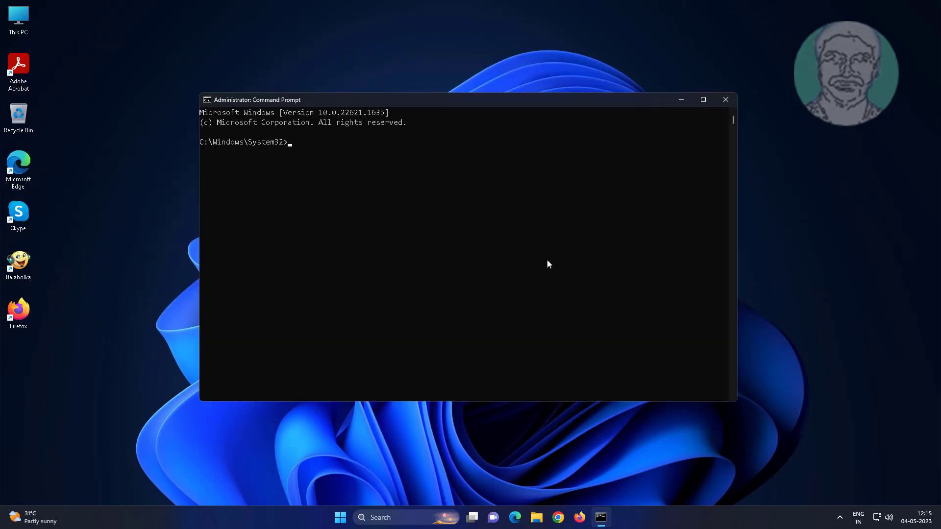
- Run sfc /scannow to check system file integrity
type("sfc")
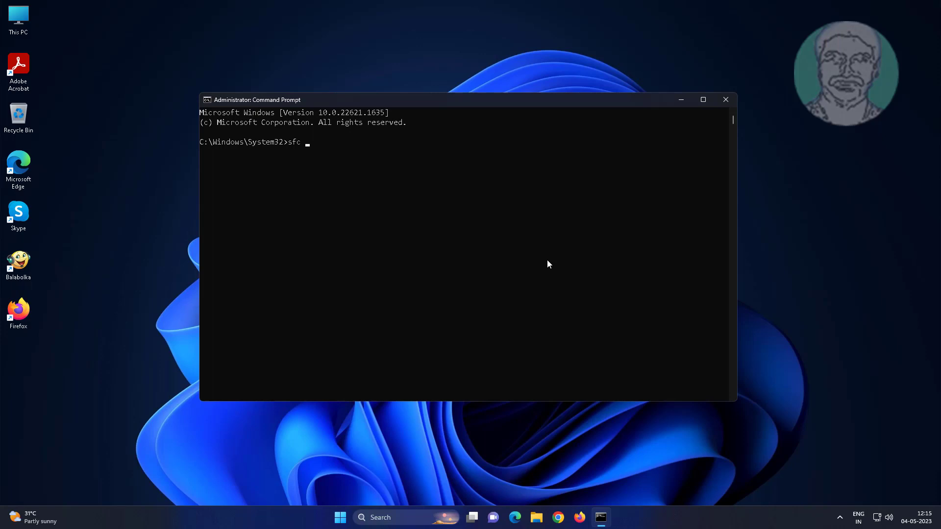
type("/")
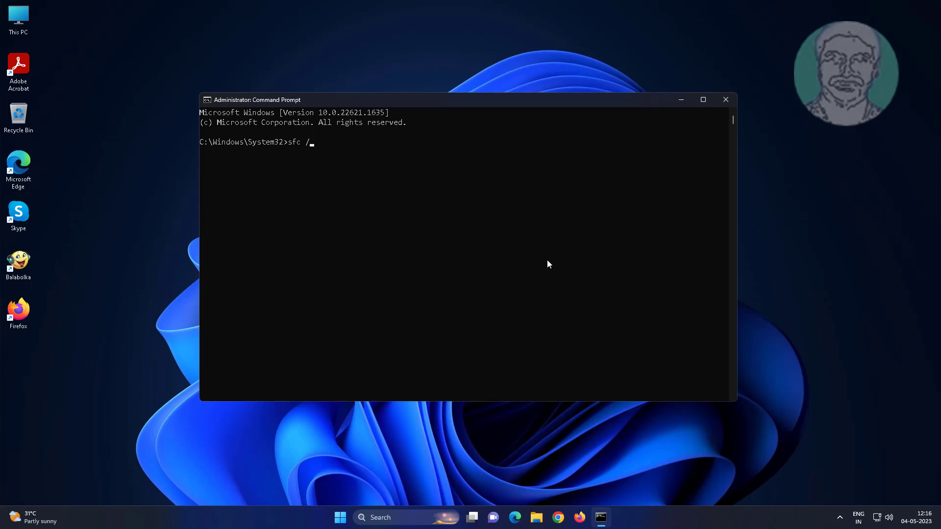
type("sc")
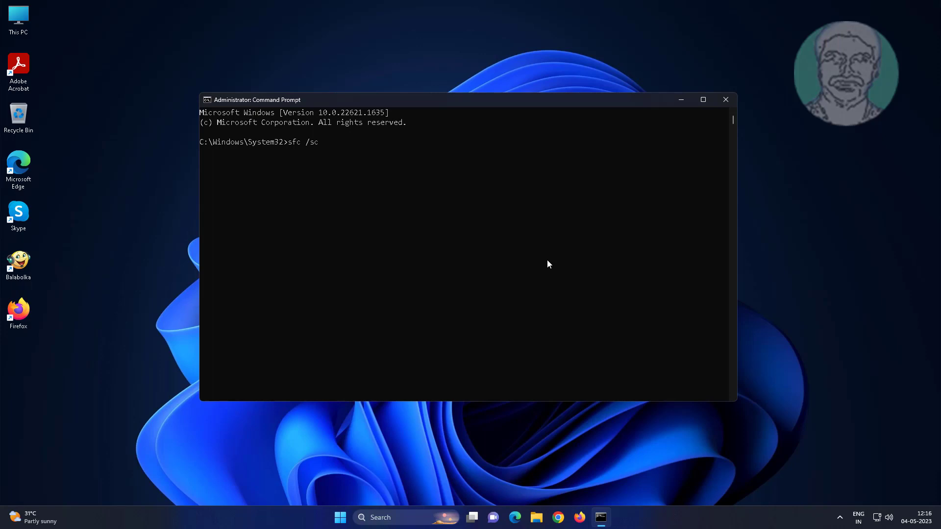
type("anno")
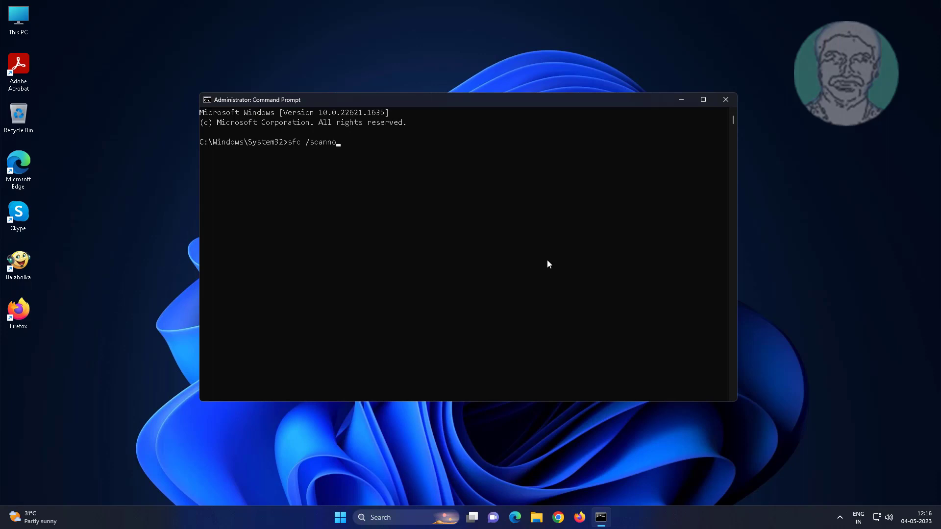
type("w")
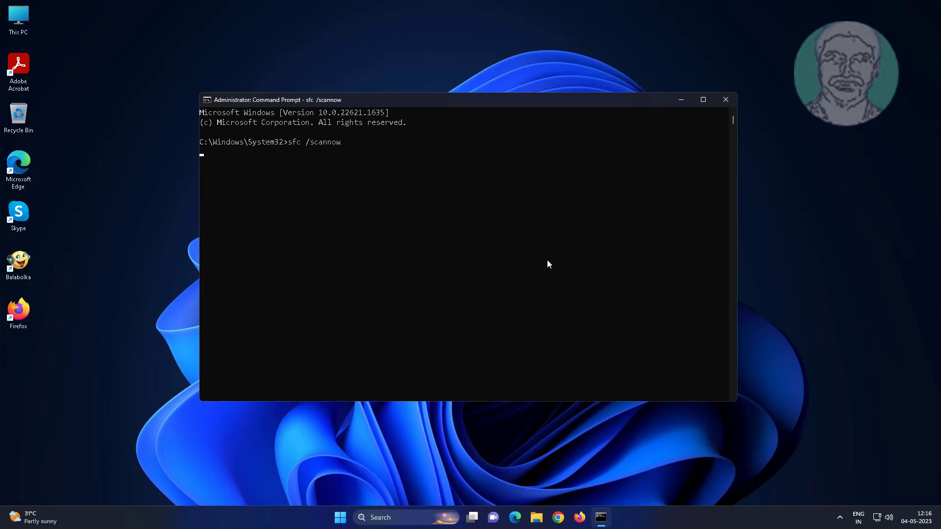
key("Enter")
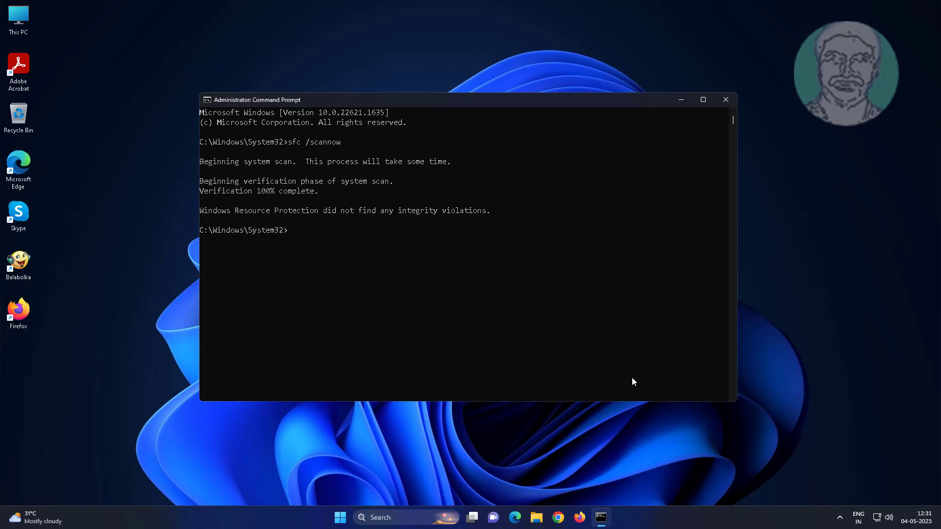
- Enter dism /online /cleanup-image /restorehealth to repair the Windows image
type("d")
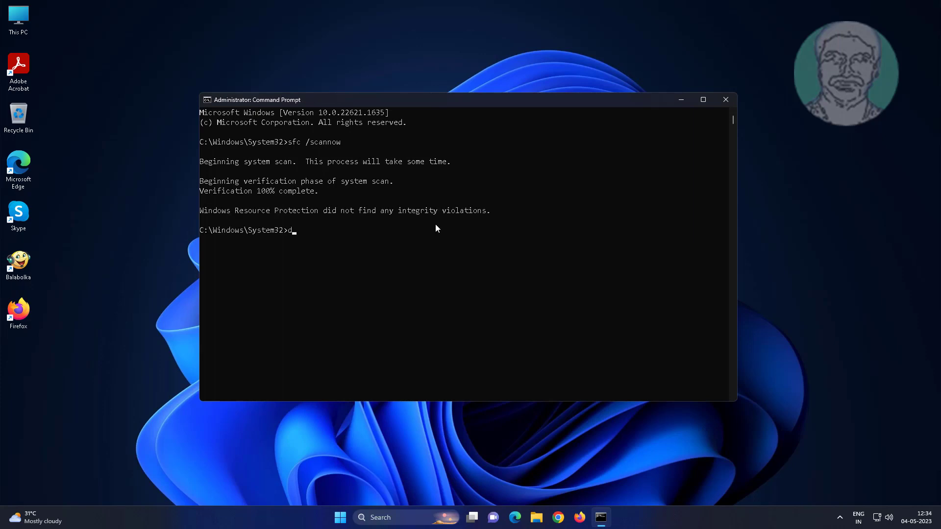
type("is")
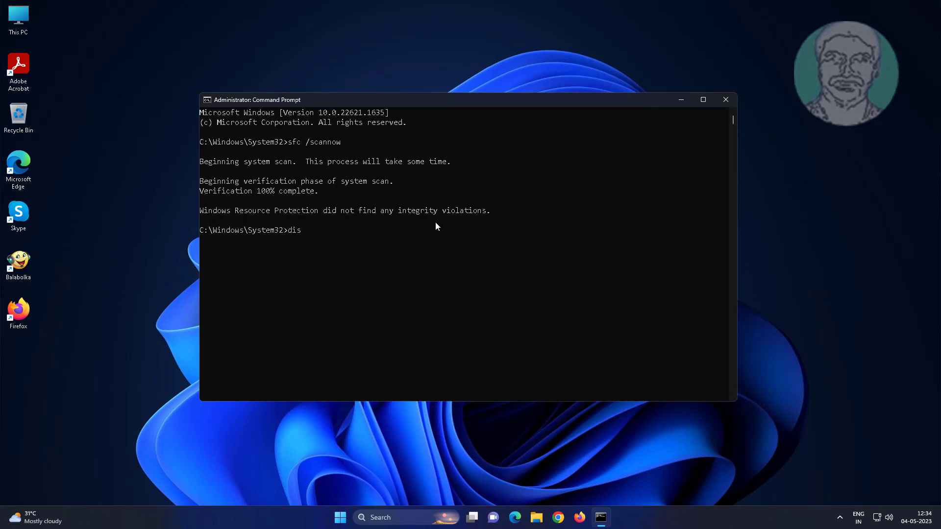
type("m")
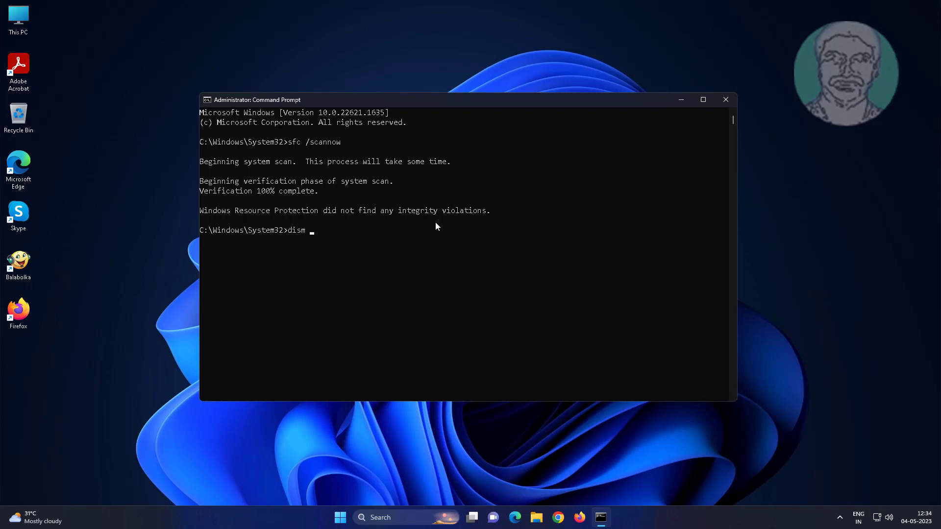
type("/")
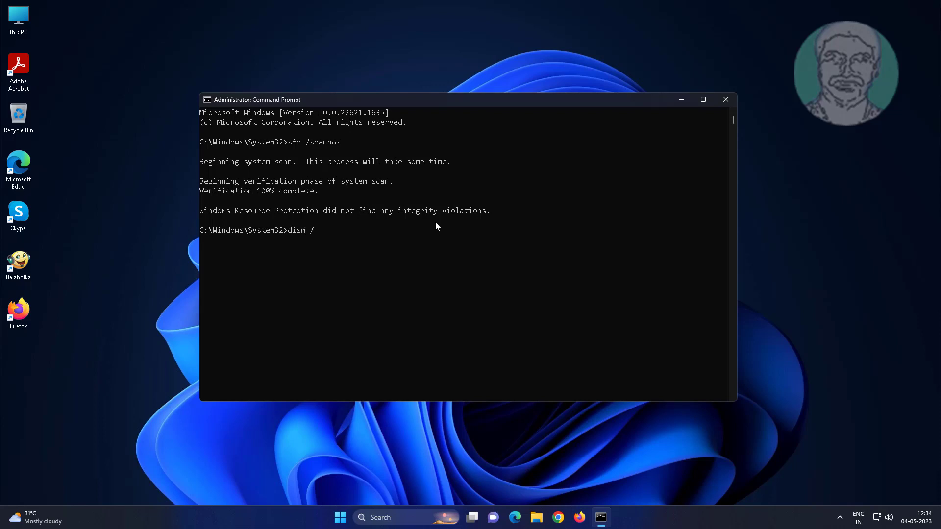
type("onlin")
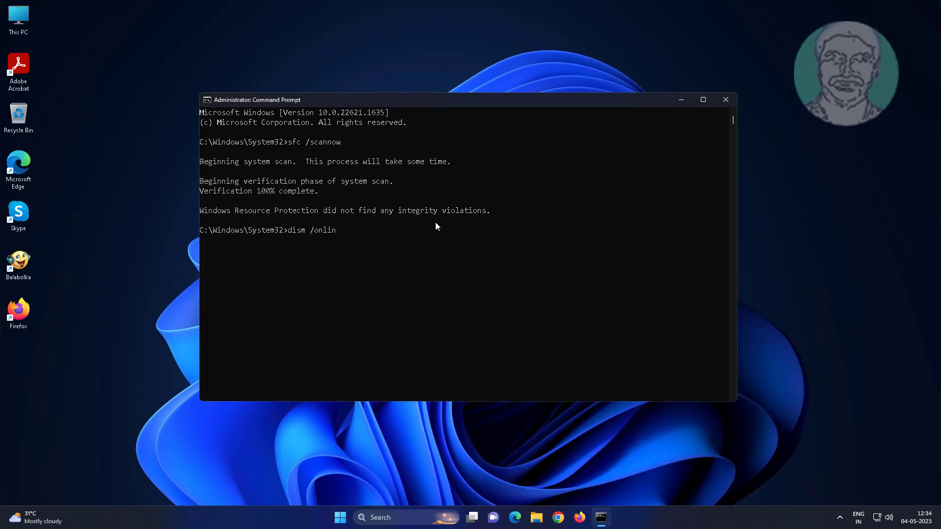
type("e")
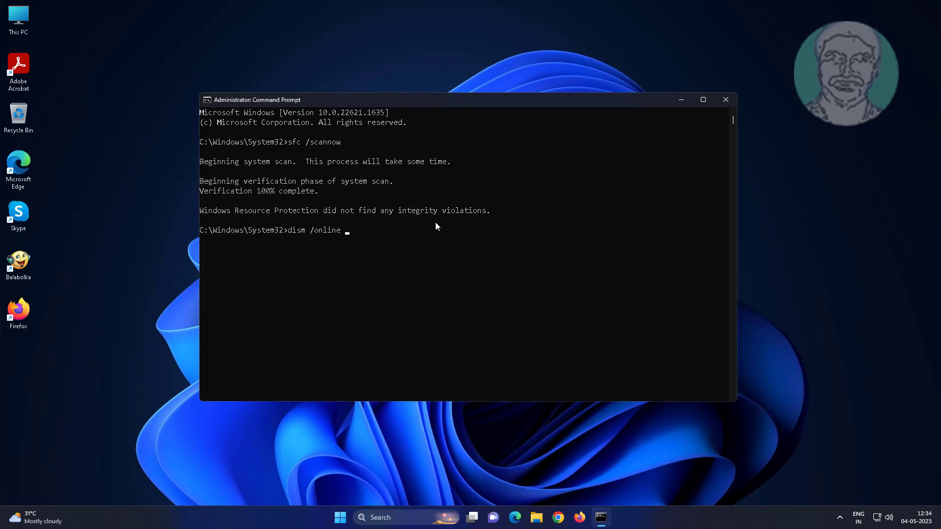
type("/c")
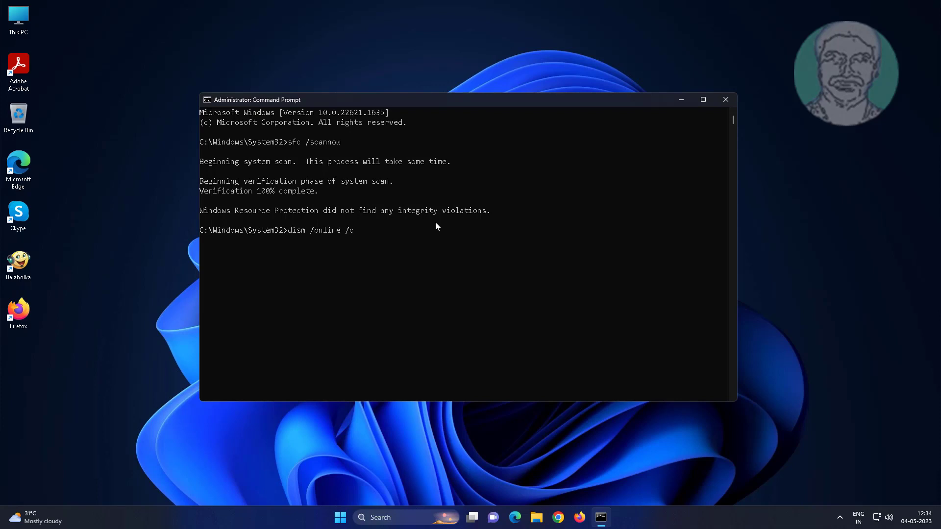
type("le")
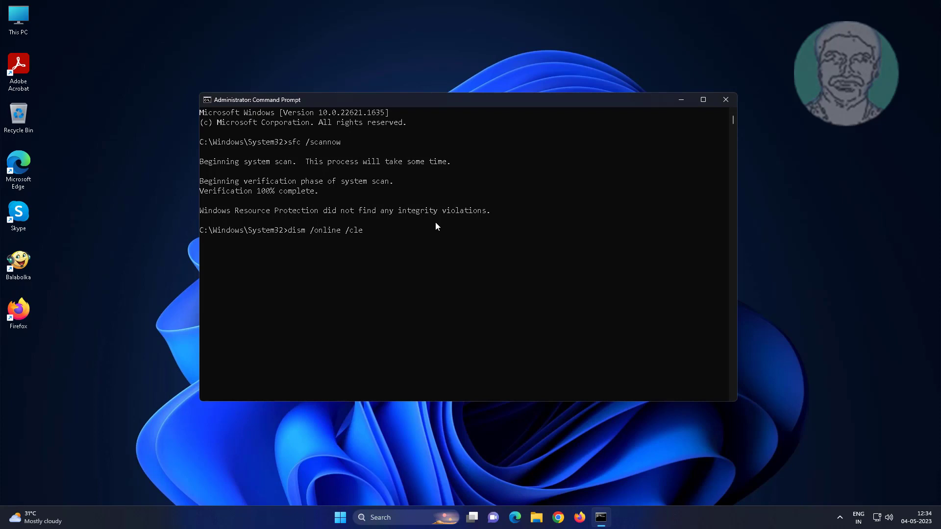
type("a")
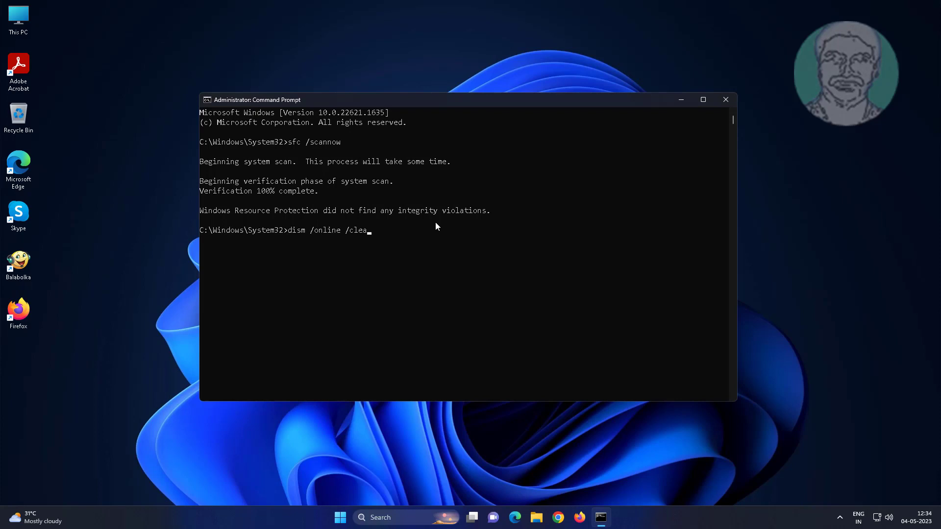
type("nup")
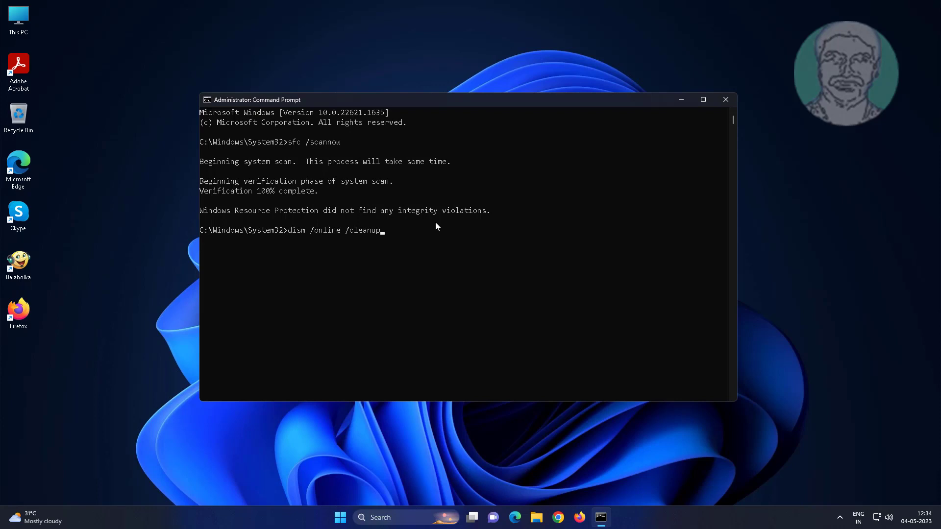
type("-i")
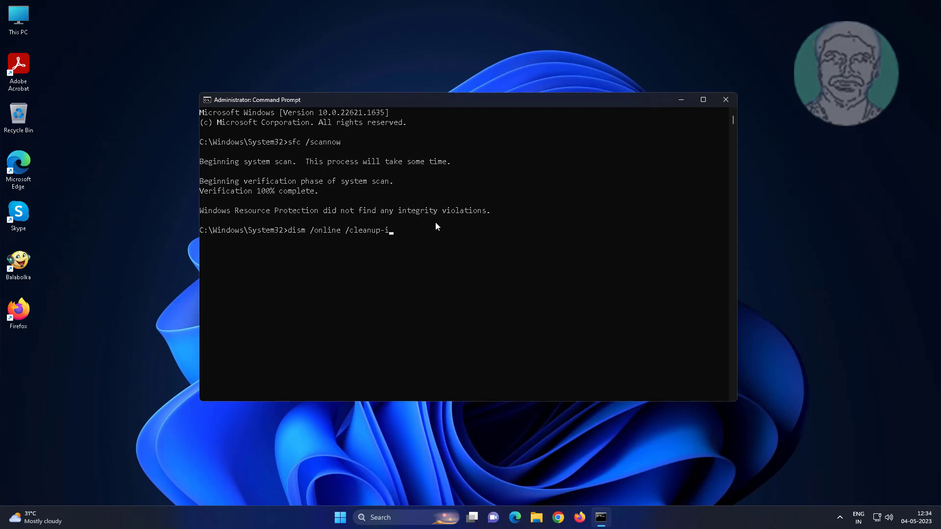
type("ma")
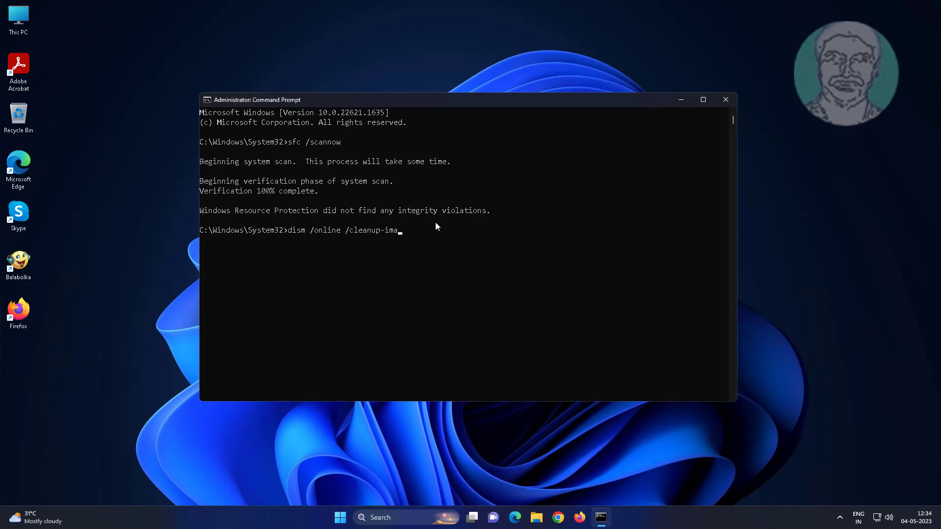
type("ge")
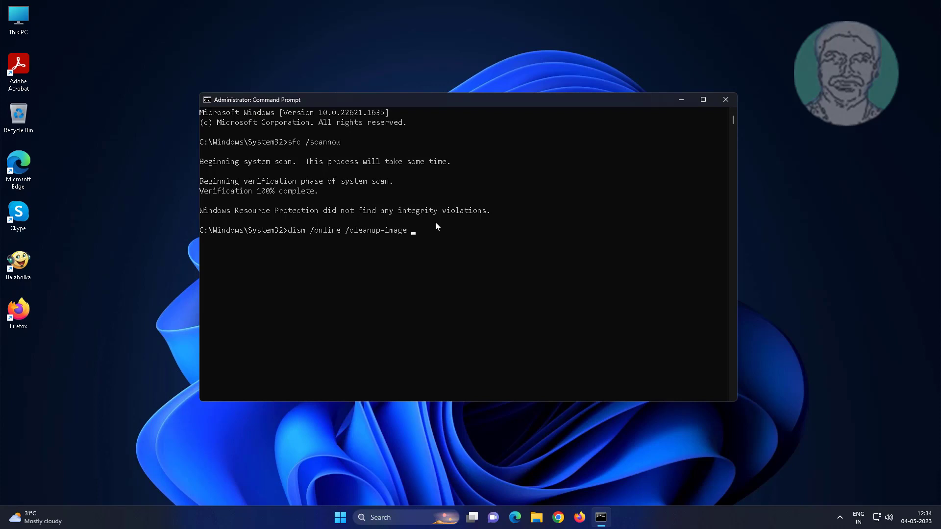
type("/")
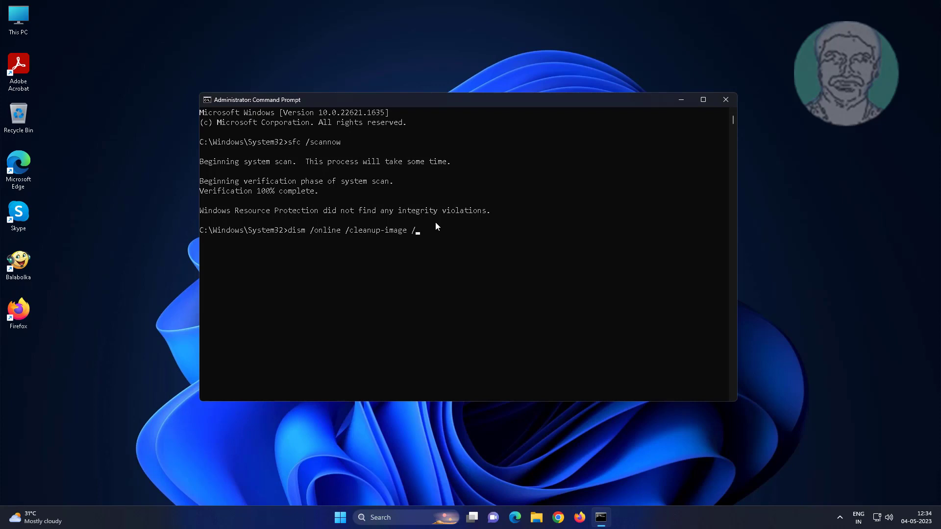
type("resto")
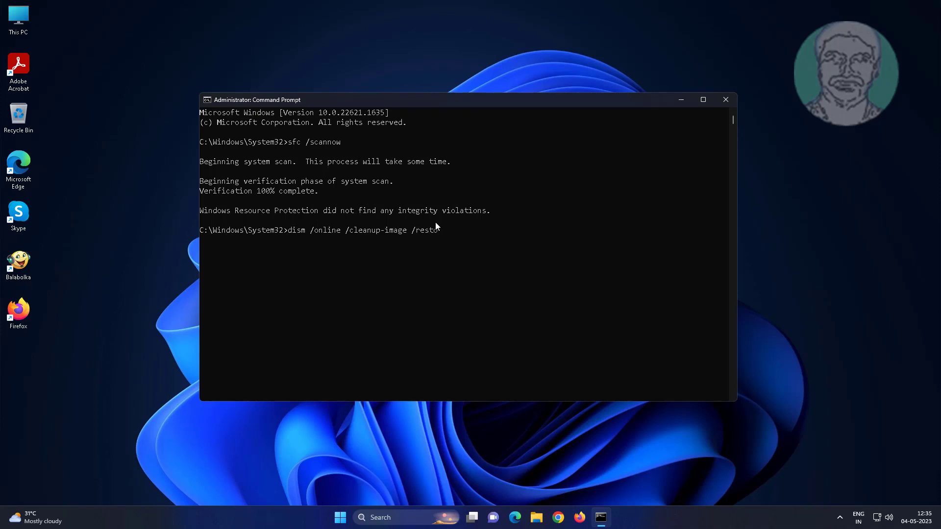
type("re")
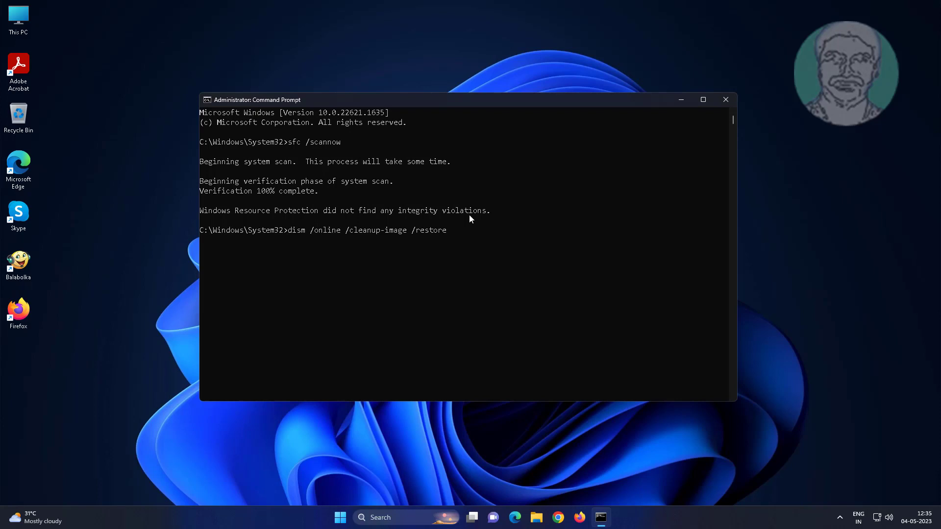
type("h")
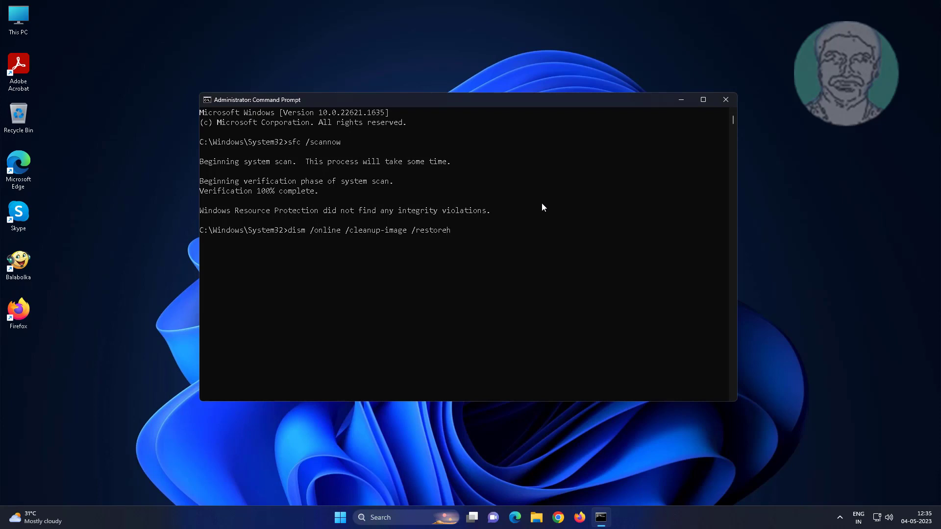
type("ealth")
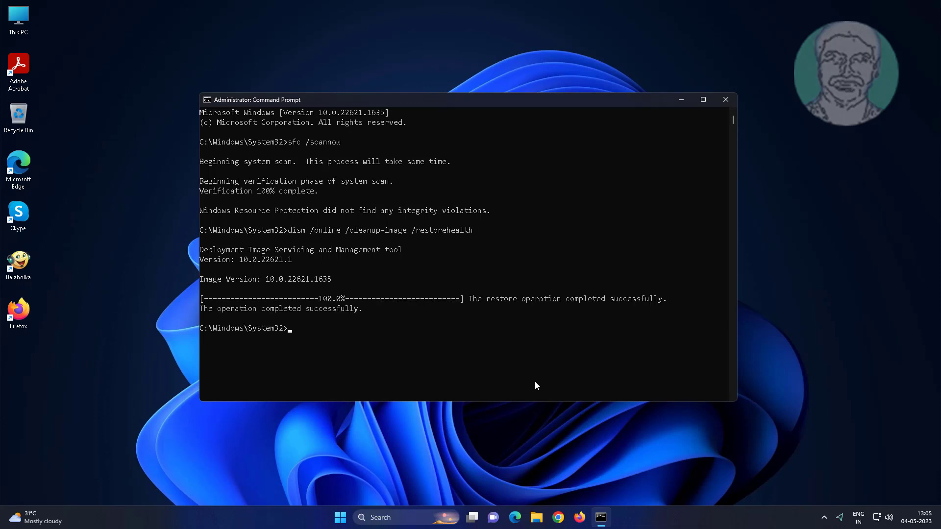
- Exit Command Prompt and go to the Start button on the desktop
type("ex")
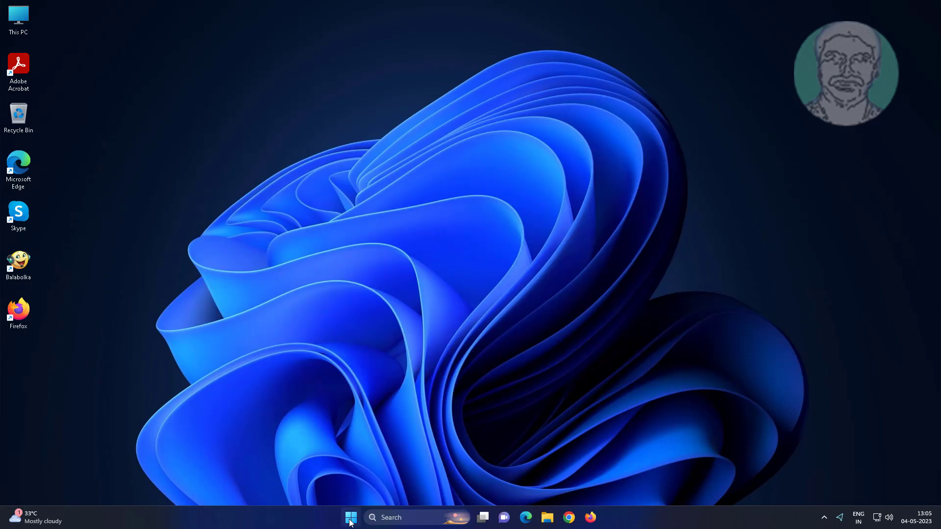
left_click(351, 518)
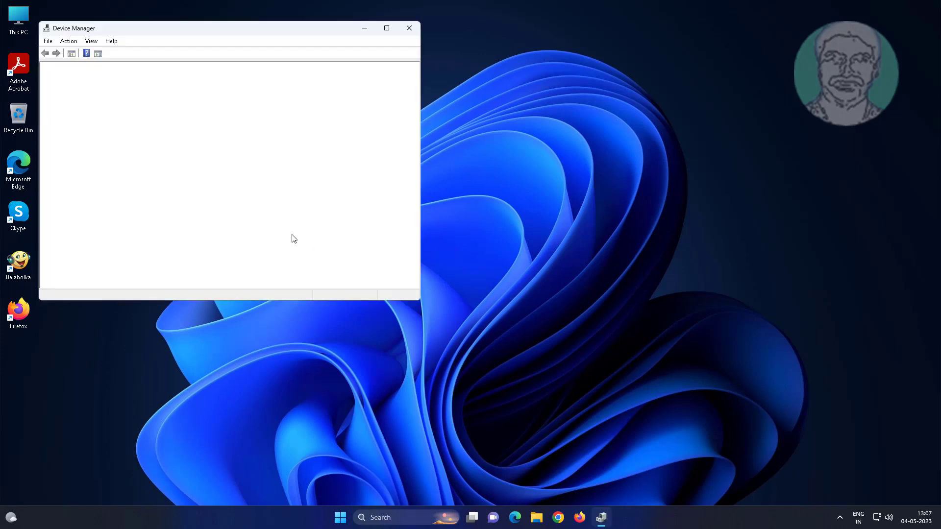
mouse_move(297, 236)
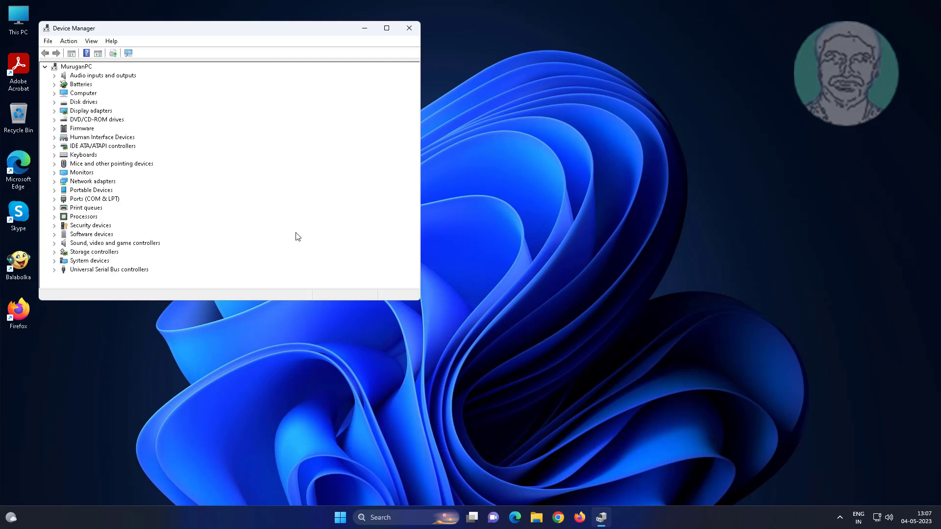
mouse_move(73, 200)
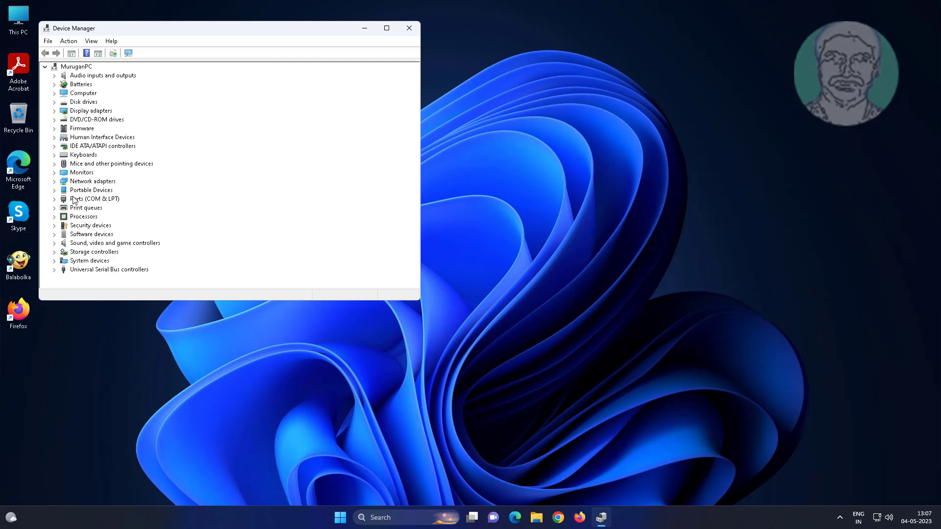
- Expand Monitors and enable the Generic Monitor device
left_click(82, 171)
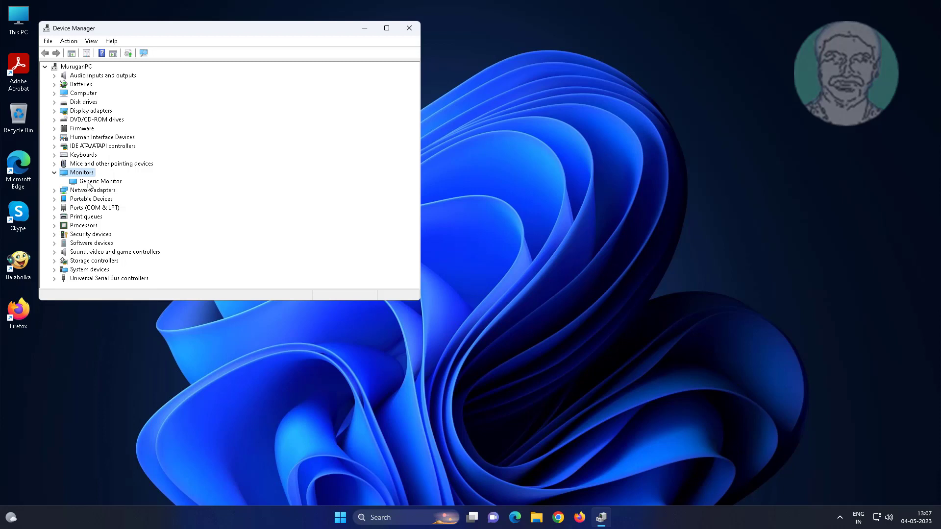
right_click(99, 181)
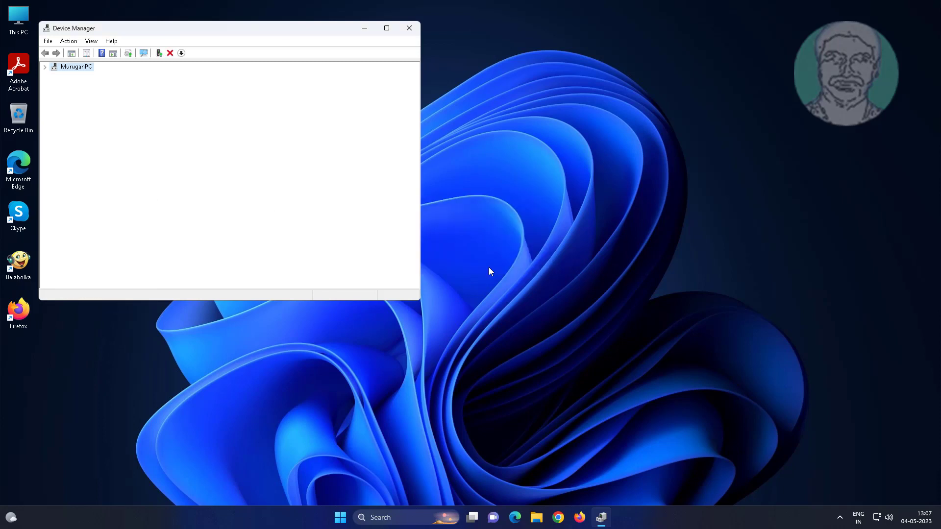
- Auto-search for an updated VMware SVGA 3D driver and close the 'best driver installed' result
left_click(98, 181)
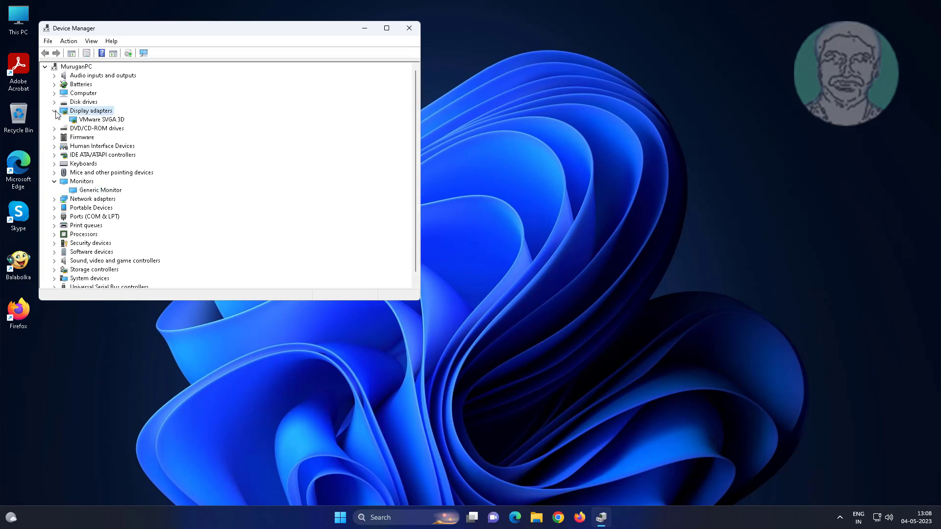
right_click(100, 120)
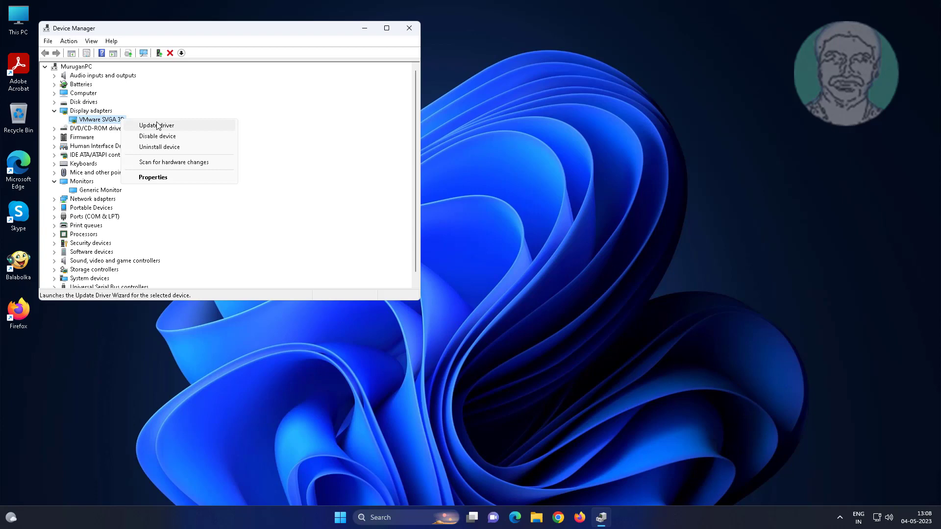
left_click(156, 125)
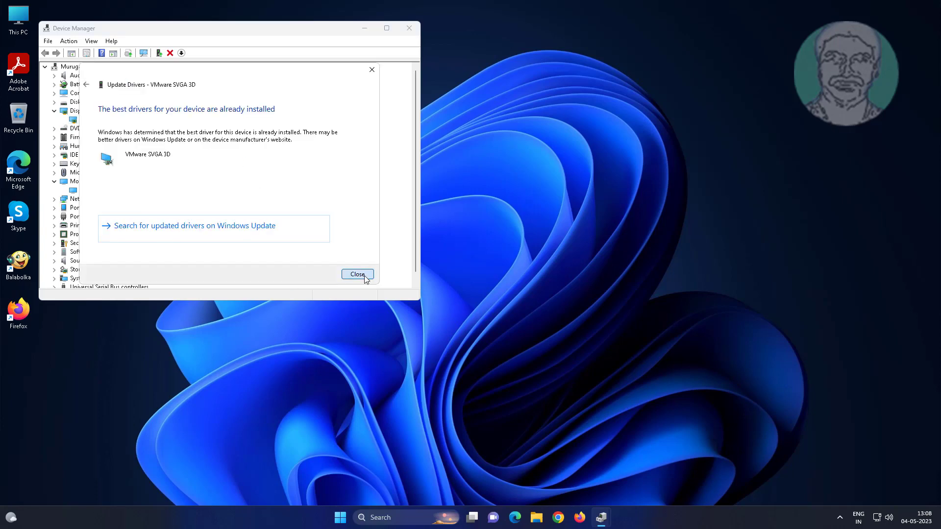
left_click(357, 275)
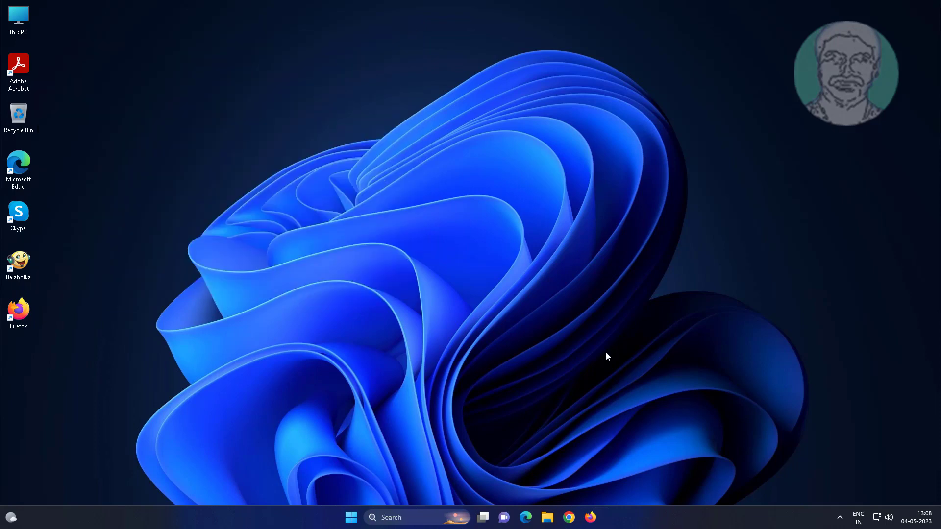
- Open Settings from Start and check for updates in Windows Update
left_click(350, 517)
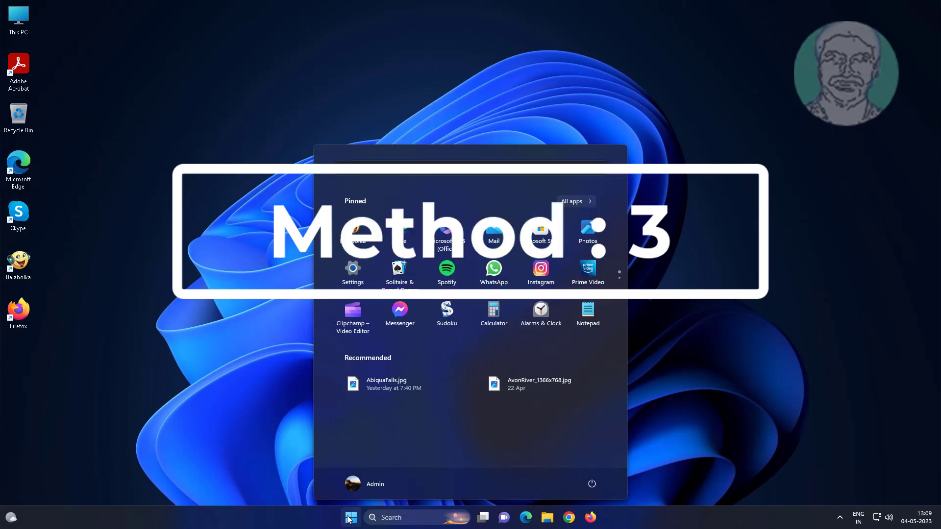
left_click(352, 268)
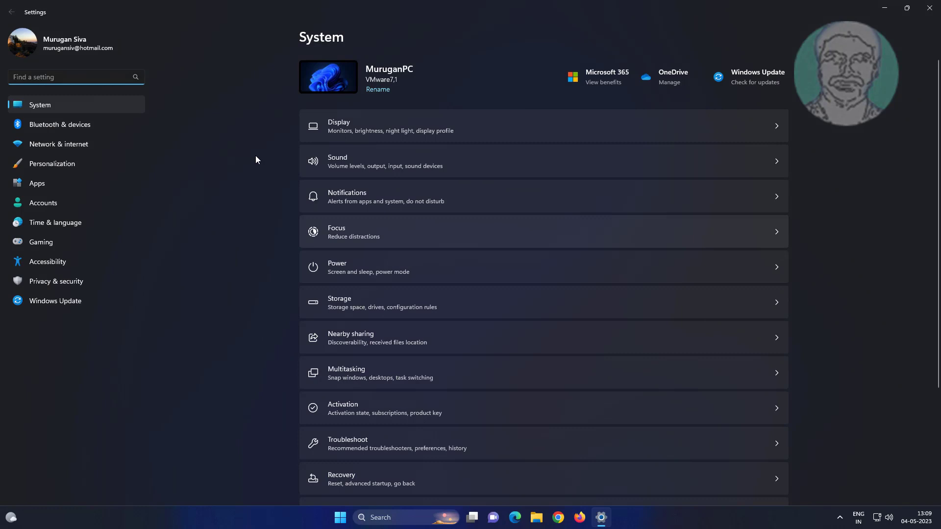
left_click(55, 300)
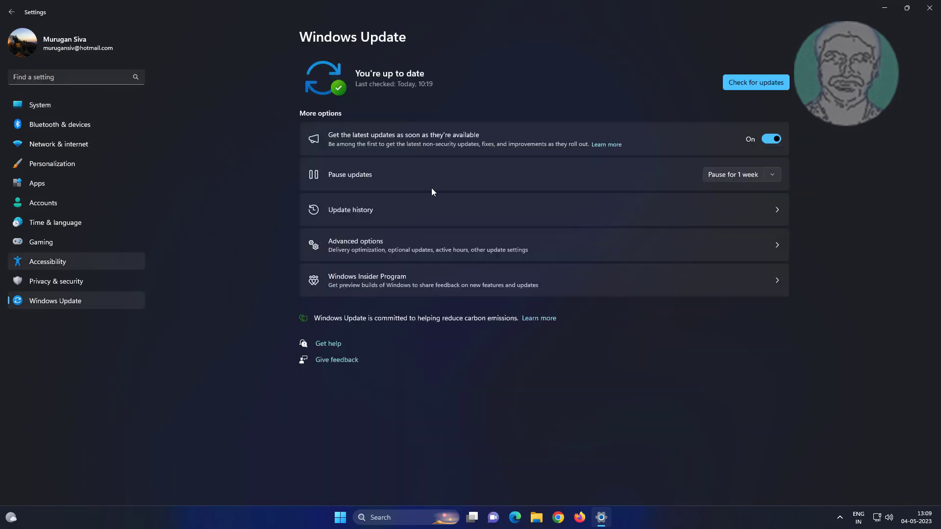
left_click(755, 82)
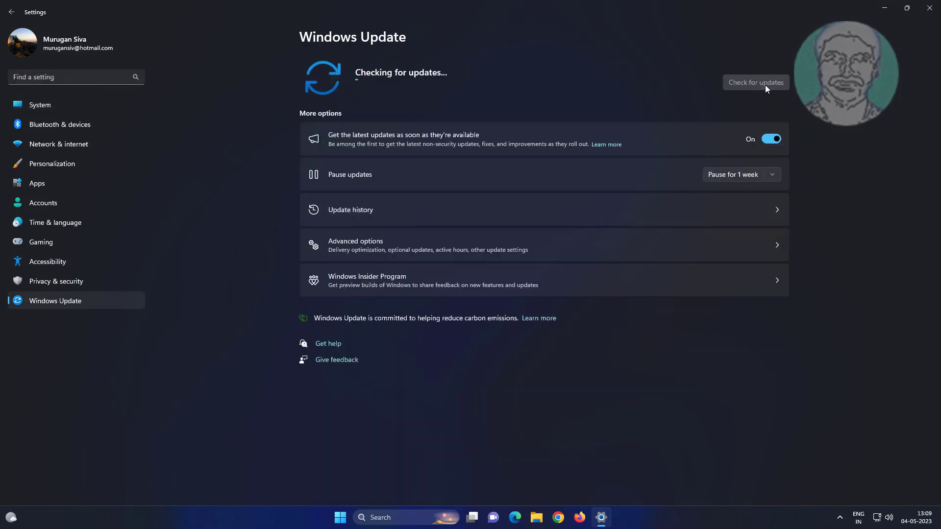
mouse_move(595, 80)
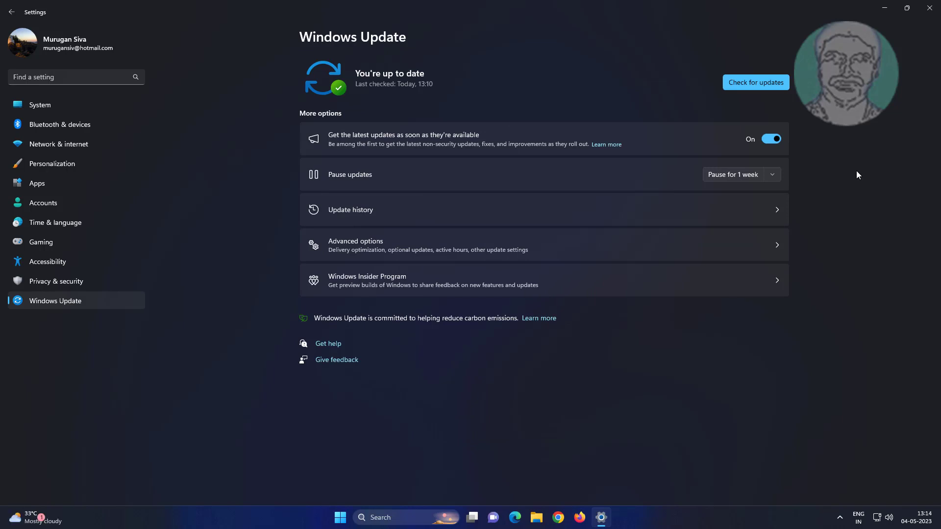
mouse_move(756, 118)
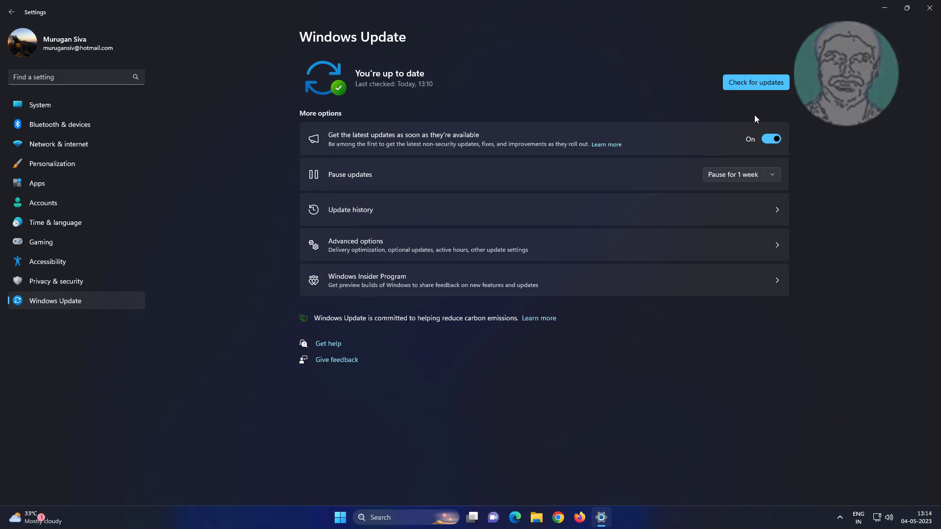
mouse_move(328, 250)
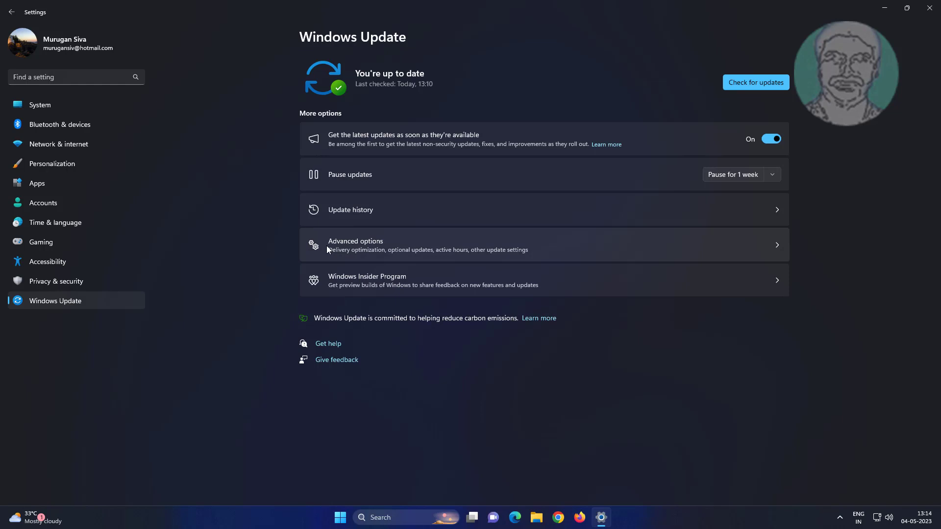
mouse_move(385, 248)
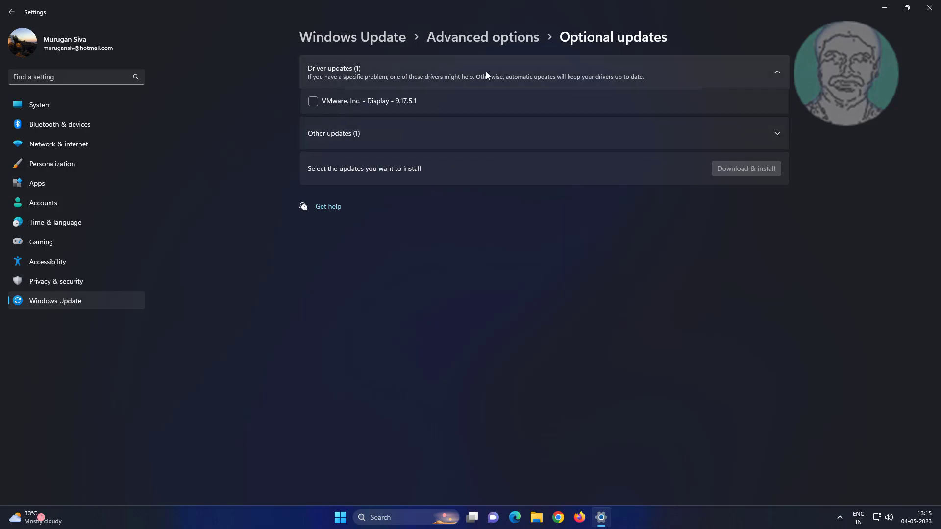
- Select the optional VMware display driver 9.17.5.1 update, install it, and close Settings
left_click(313, 101)
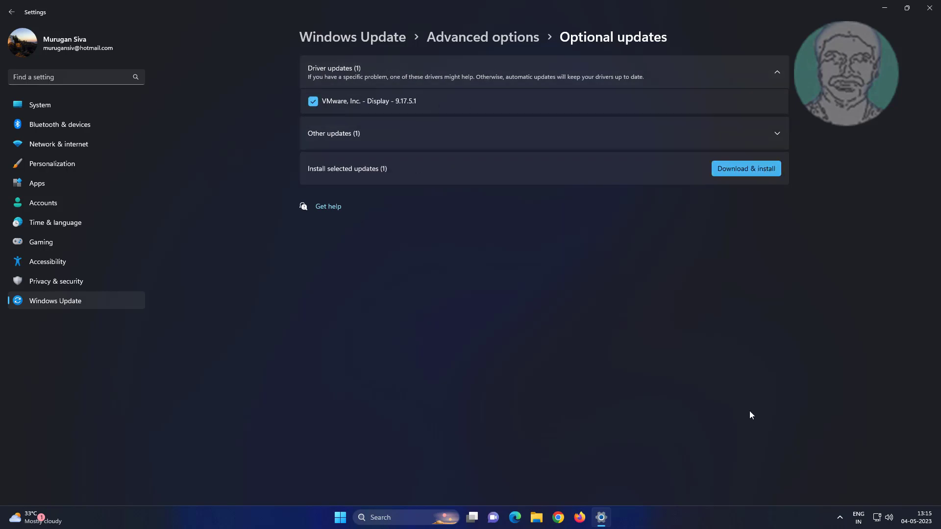
left_click(745, 169)
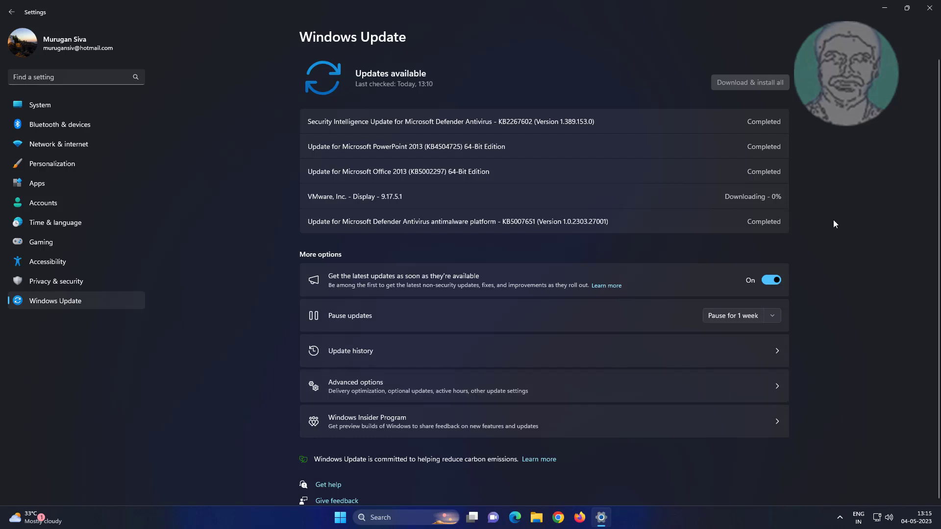
left_click(749, 82)
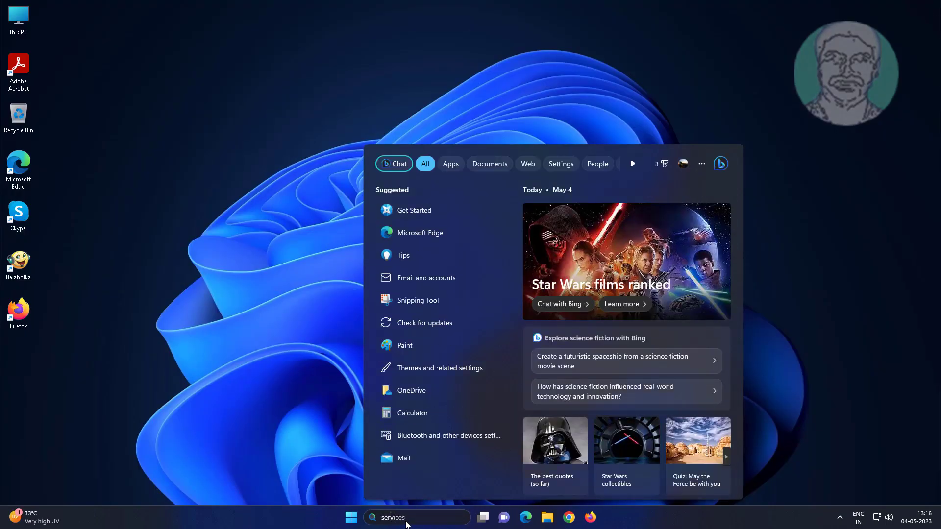
- Search for 'services' and open the Services app from its result menu
type("services")
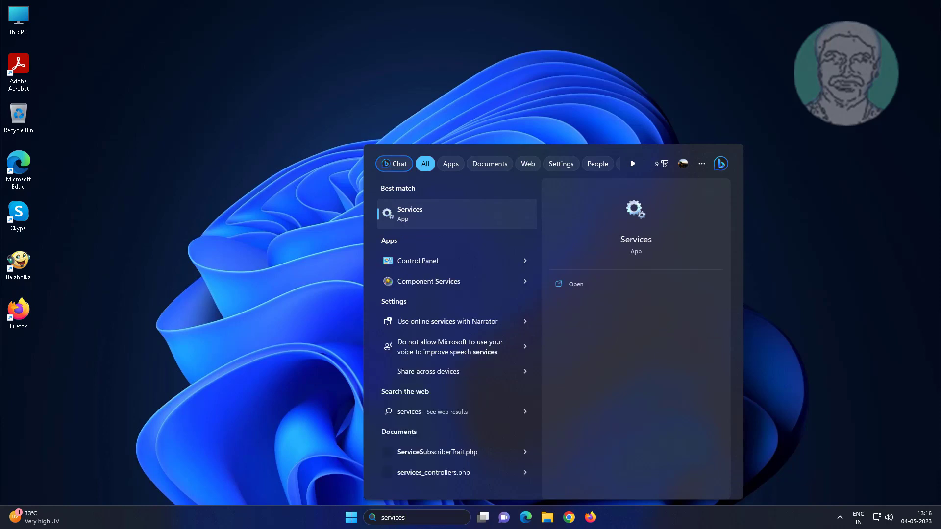
right_click(415, 214)
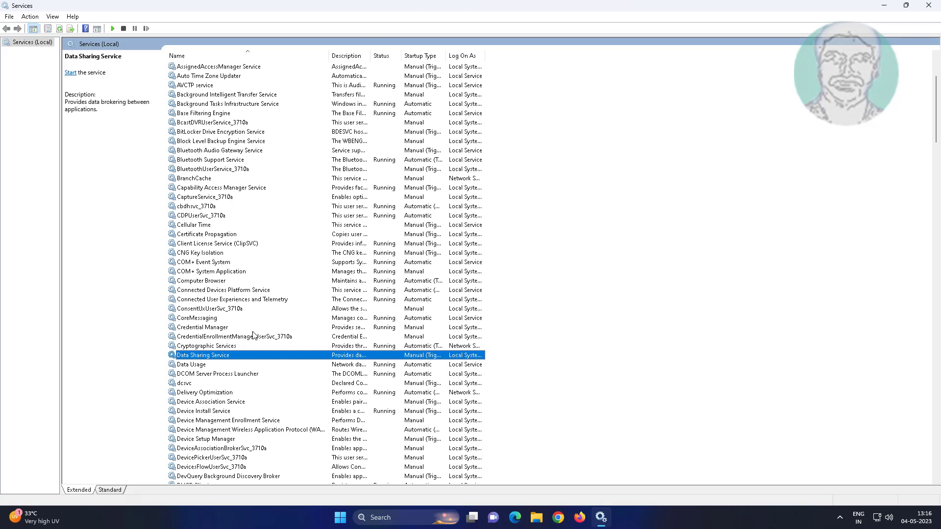
- Restart Display Enhancement Service and apply Automatic as its startup type
scroll("down", 3)
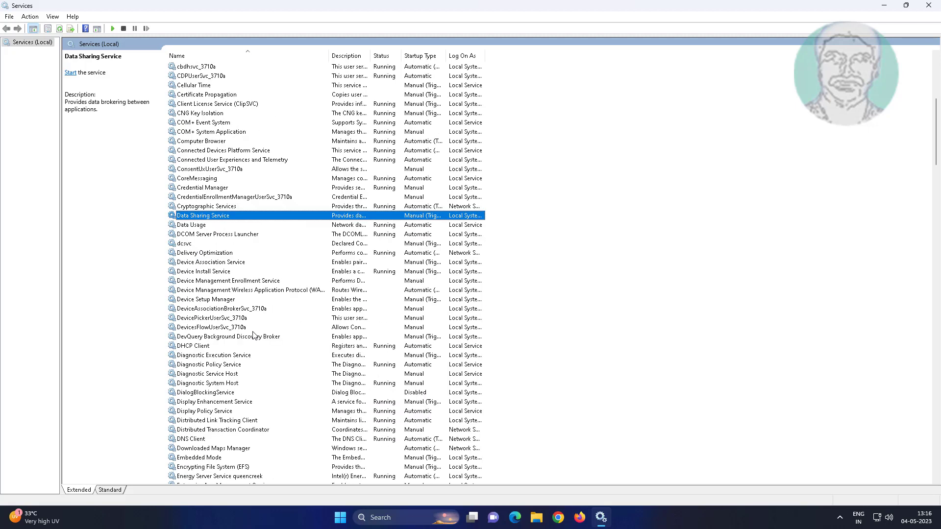
mouse_move(251, 428)
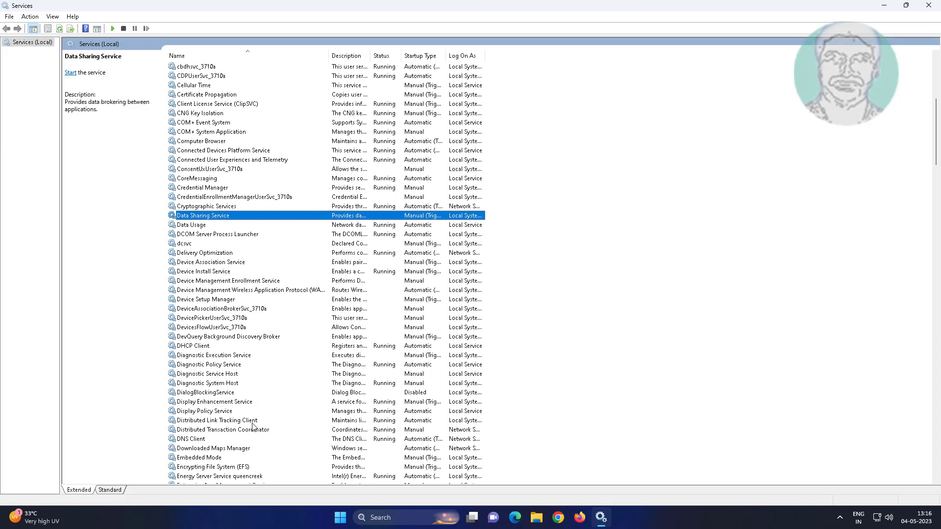
left_click(214, 401)
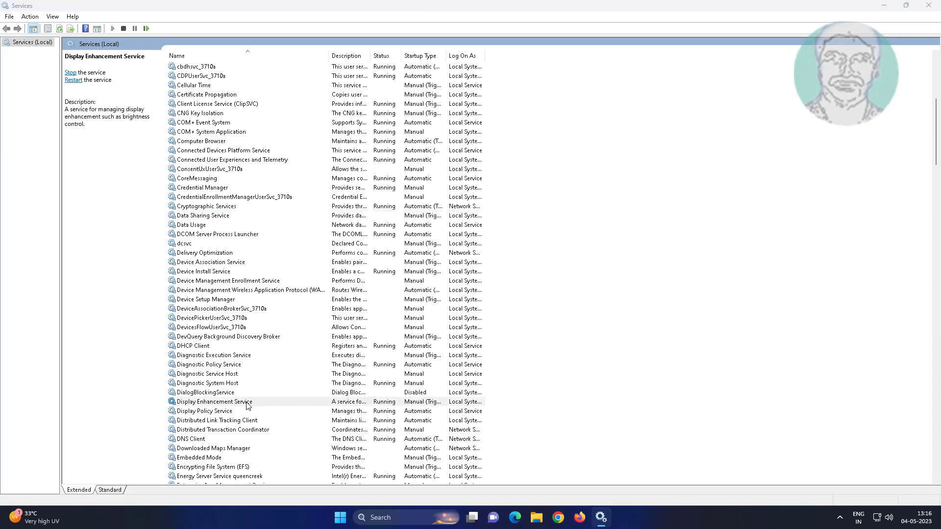
double_click(214, 401)
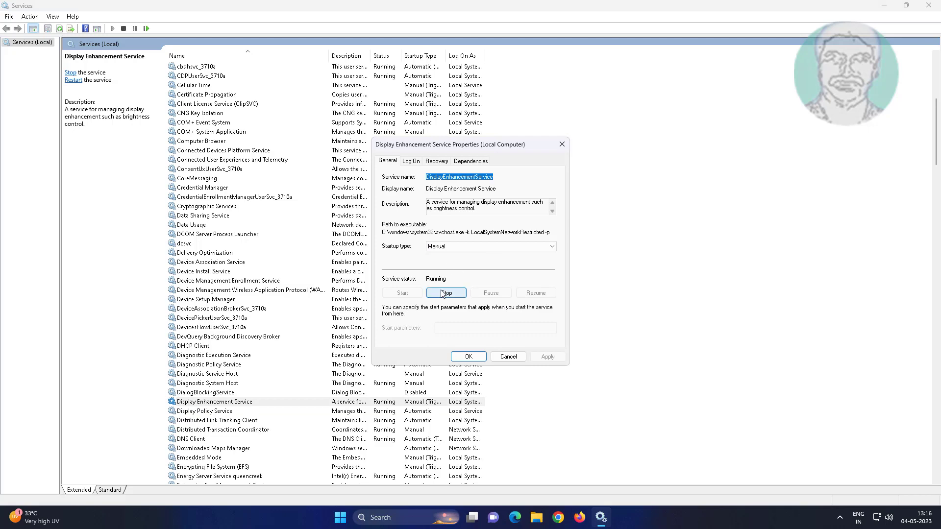
left_click(446, 293)
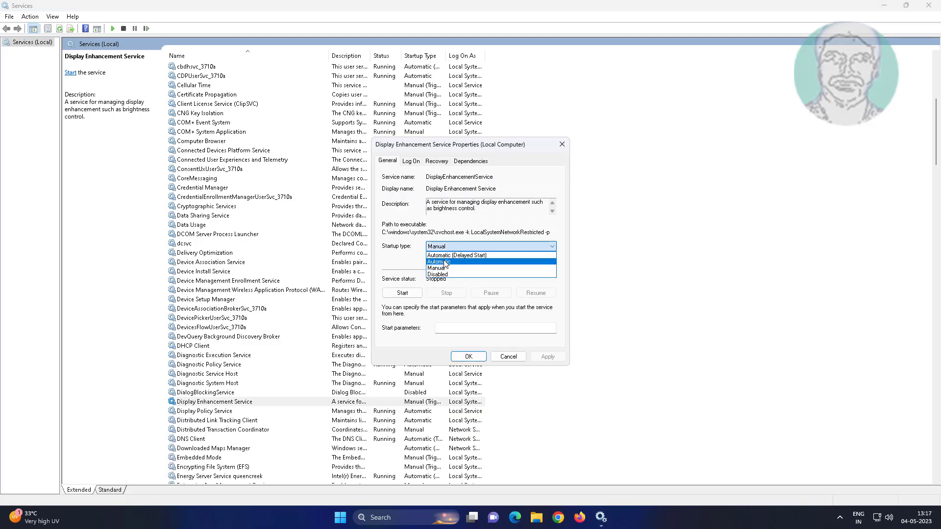
left_click(401, 292)
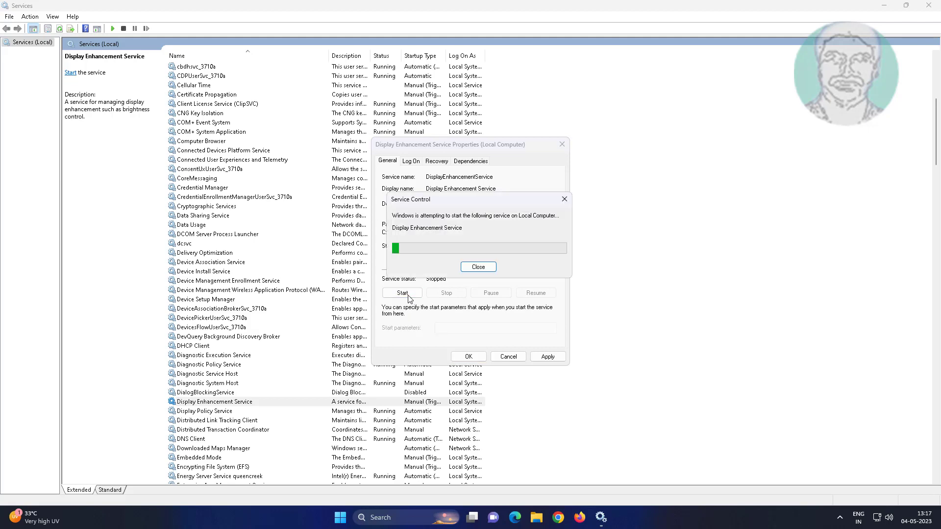
left_click(478, 266)
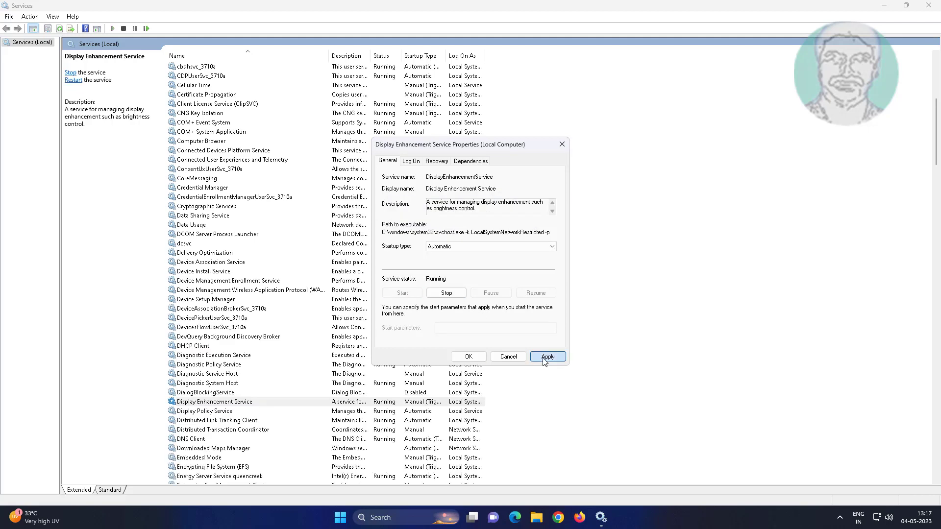